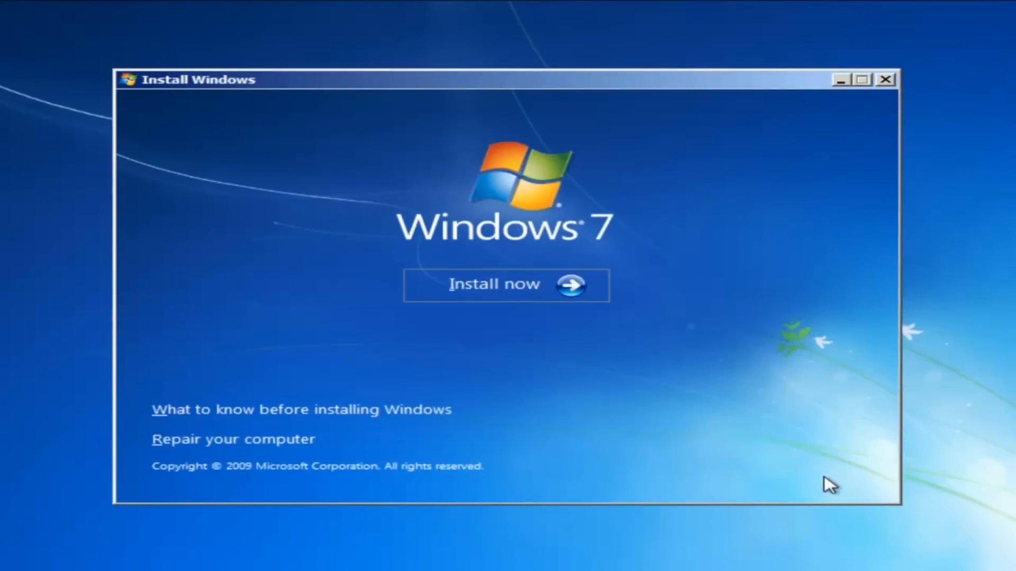
# Choose 'Repair your computer' on the Install Windows screen
pyautogui.click(235, 439)
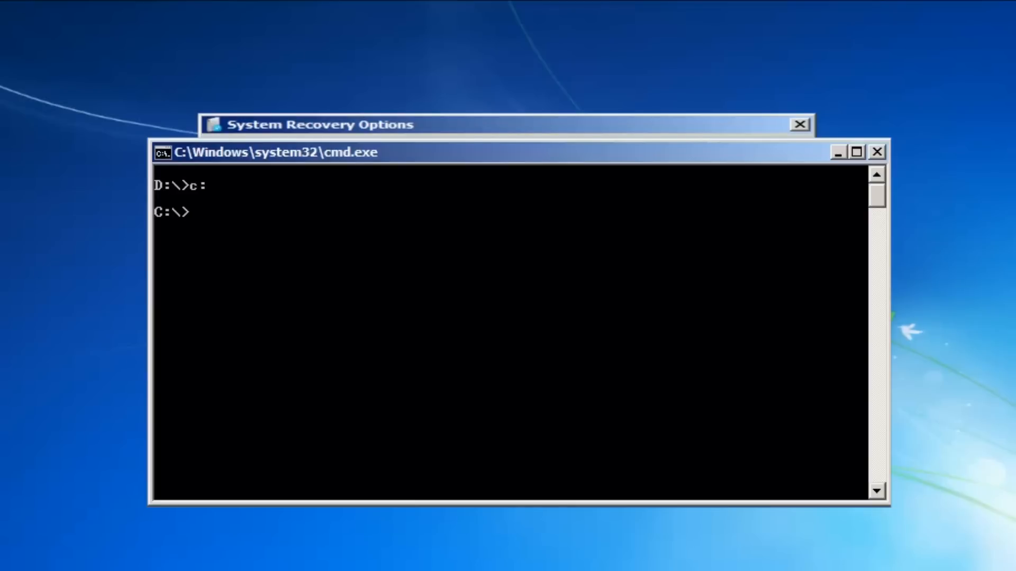
# Change into C:\Windows\winsxs and delete pending.xml from the command prompt
pyautogui.write('cd c:\\windows')
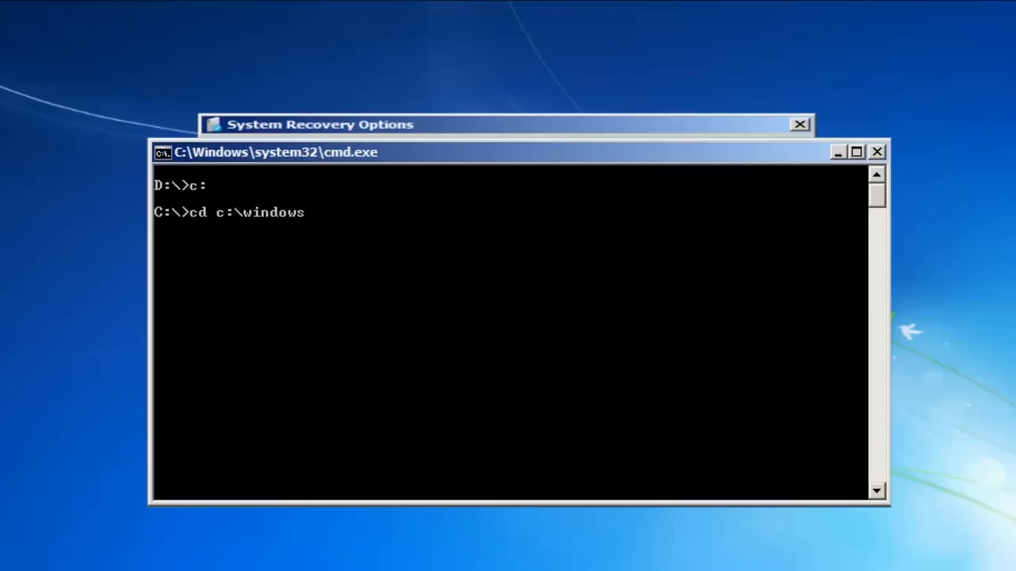
pyautogui.write('\\winsxs')
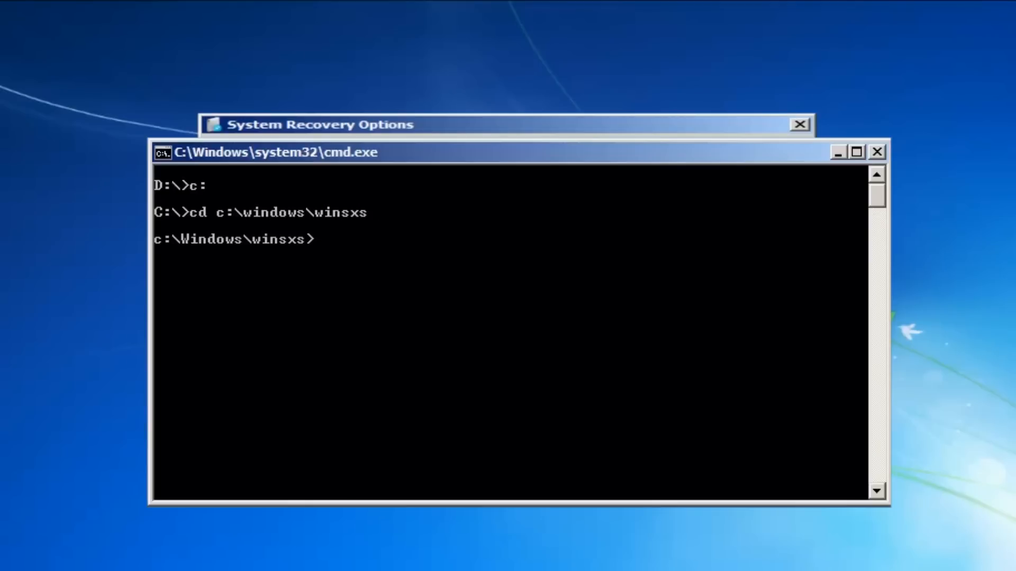
pyautogui.write('del pending')
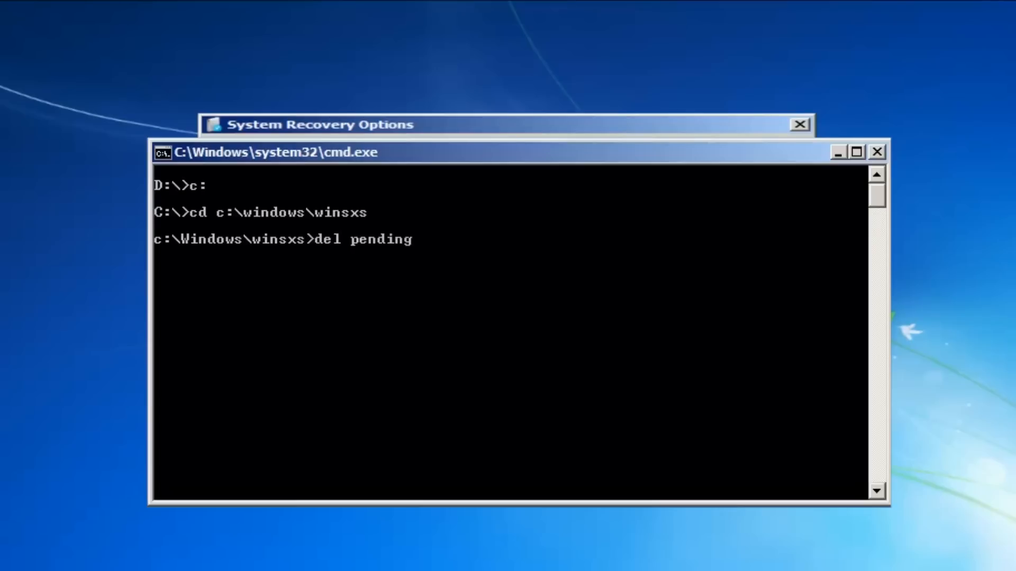
pyautogui.write('.xml')
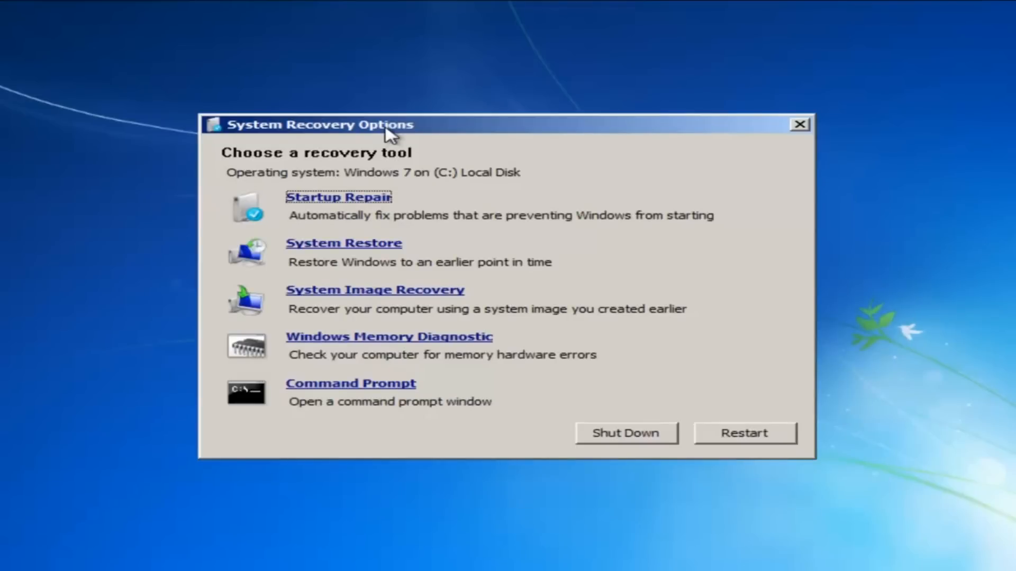
# Run System Restore, pick the 'restore' point from 10/24/2013, and confirm it
pyautogui.click(343, 243)
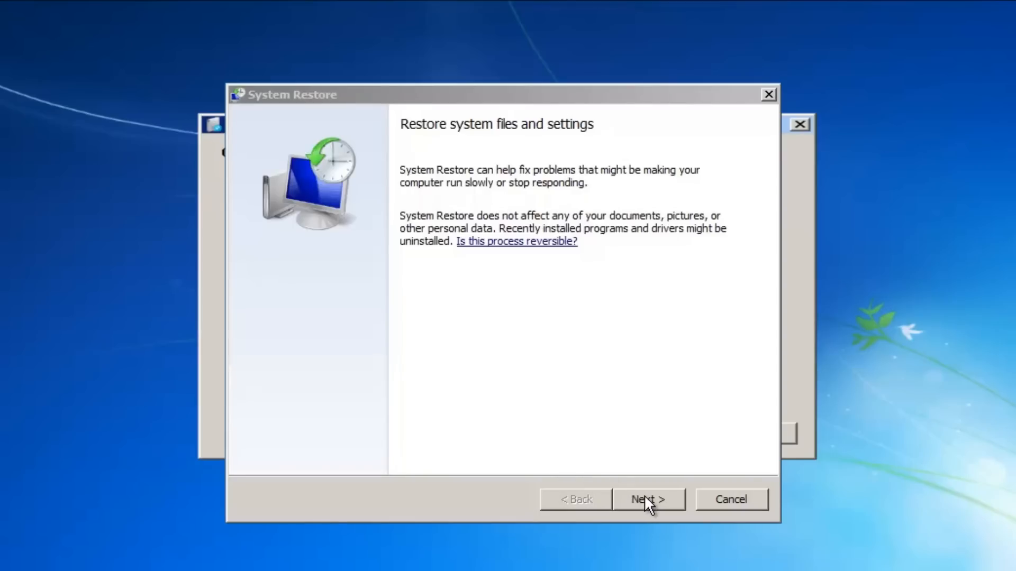
pyautogui.click(648, 500)
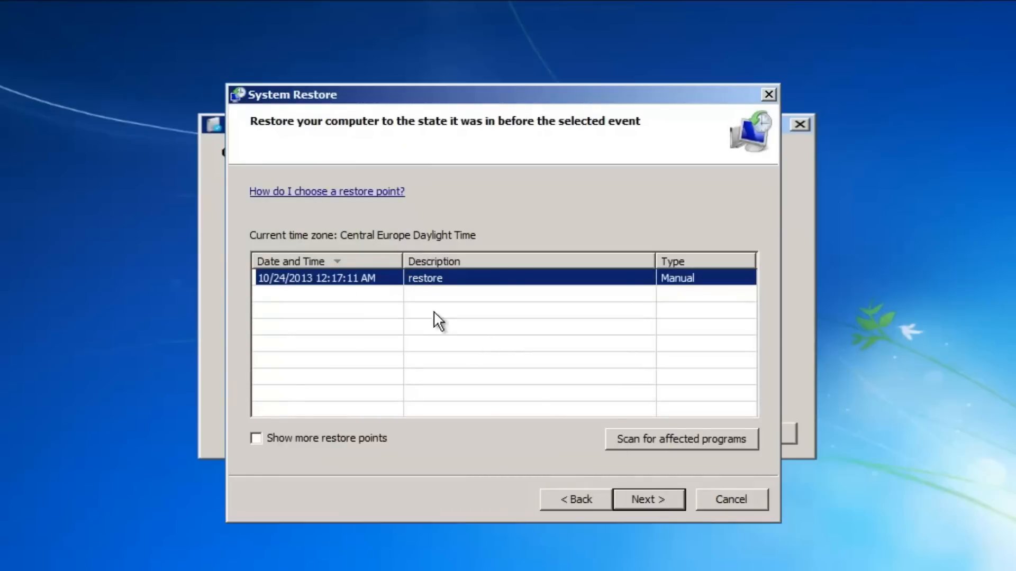
pyautogui.click(648, 499)
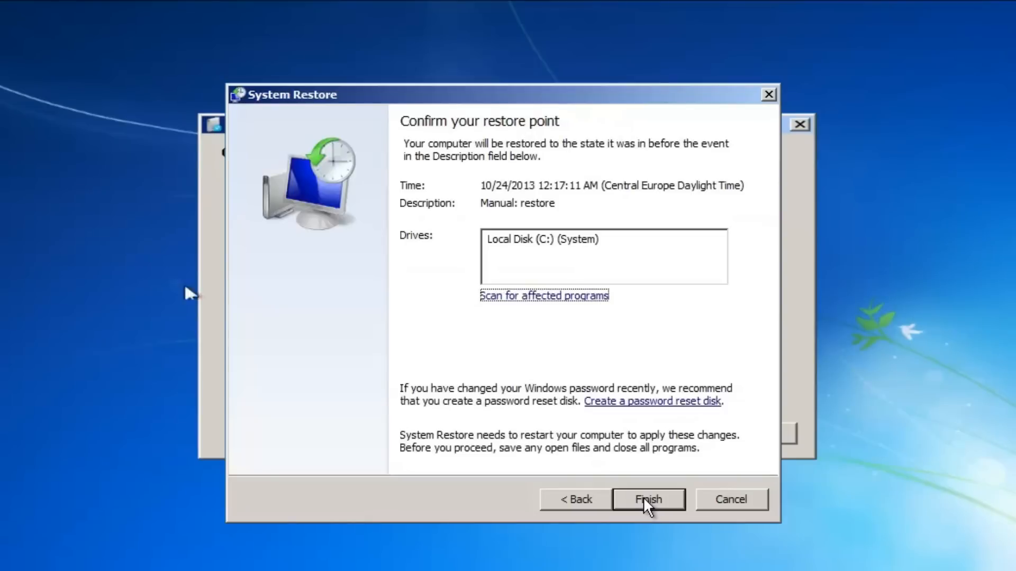
pyautogui.click(648, 499)
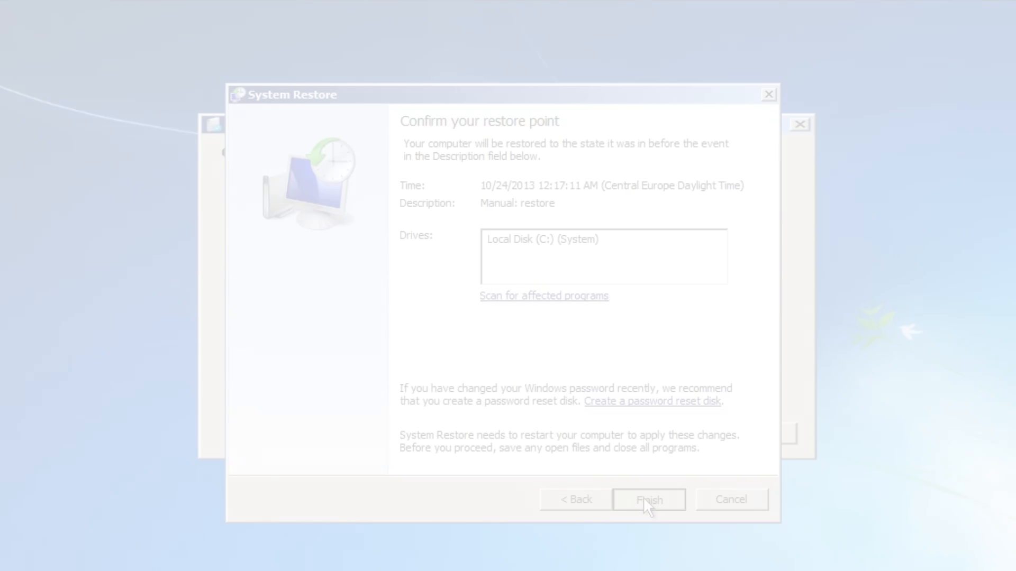